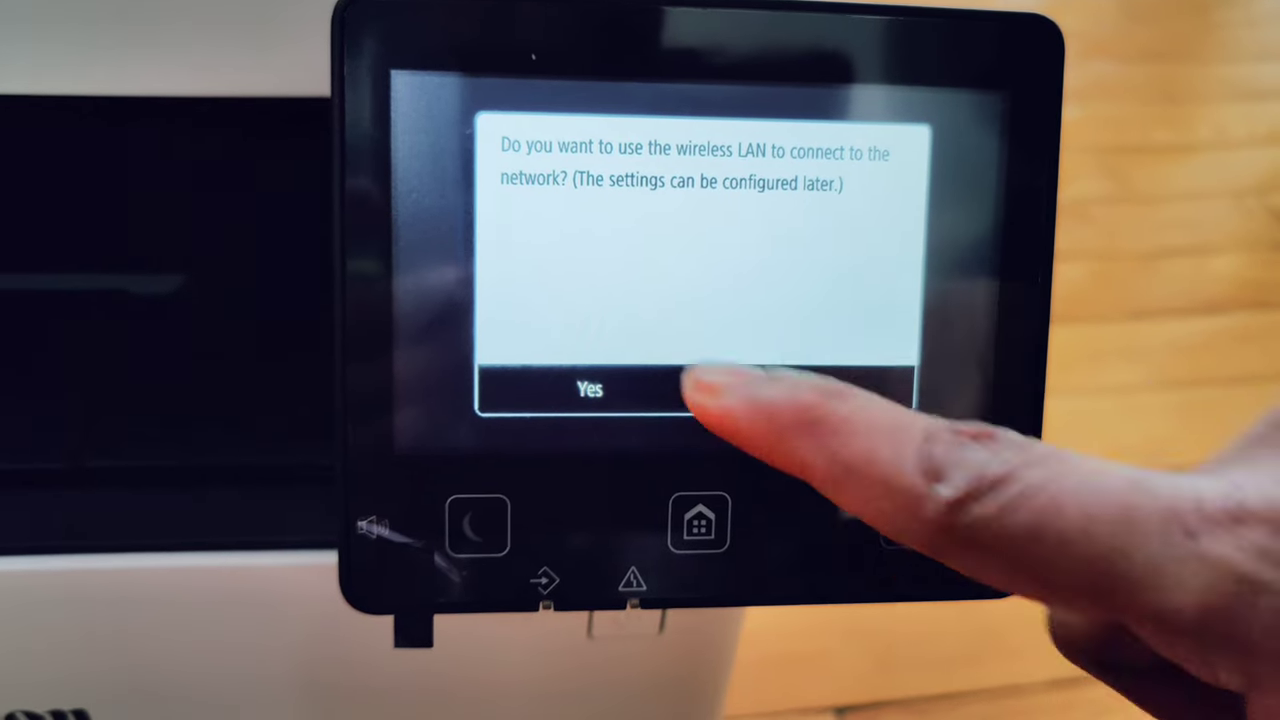
Agree to wireless LAN, pick the network SSID, and apply its entered network key
click(589, 389)
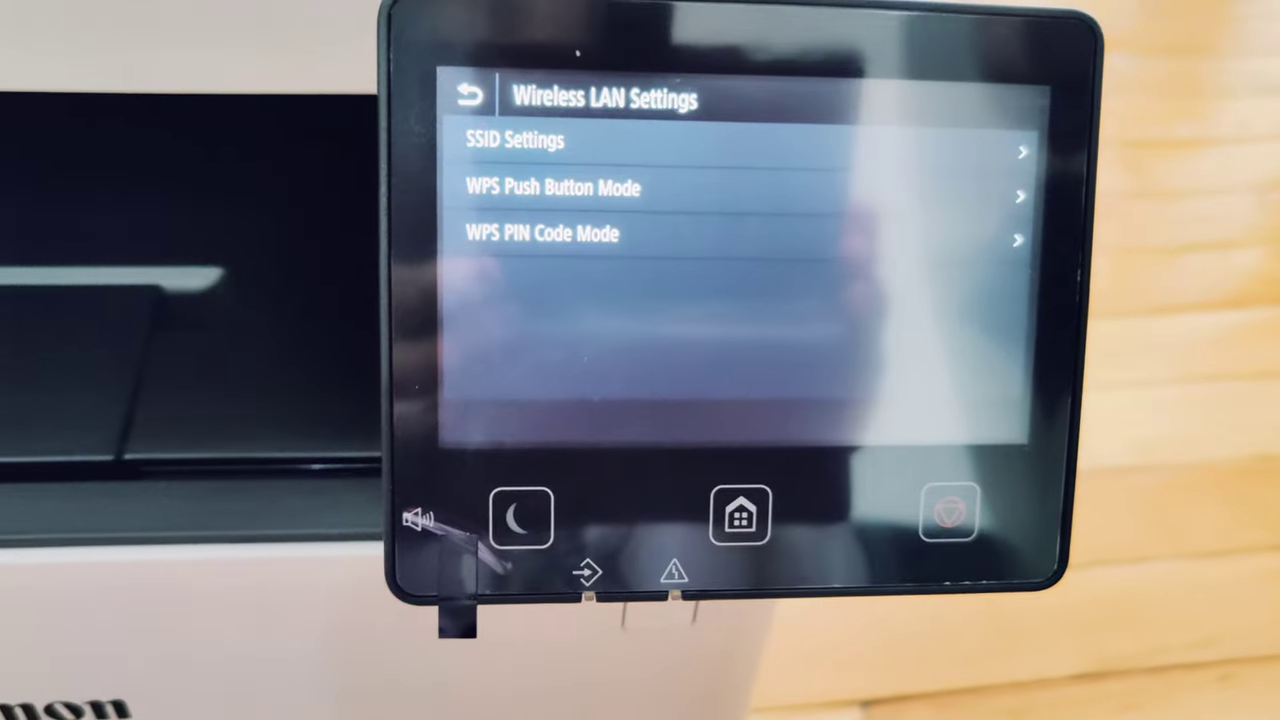
click(519, 139)
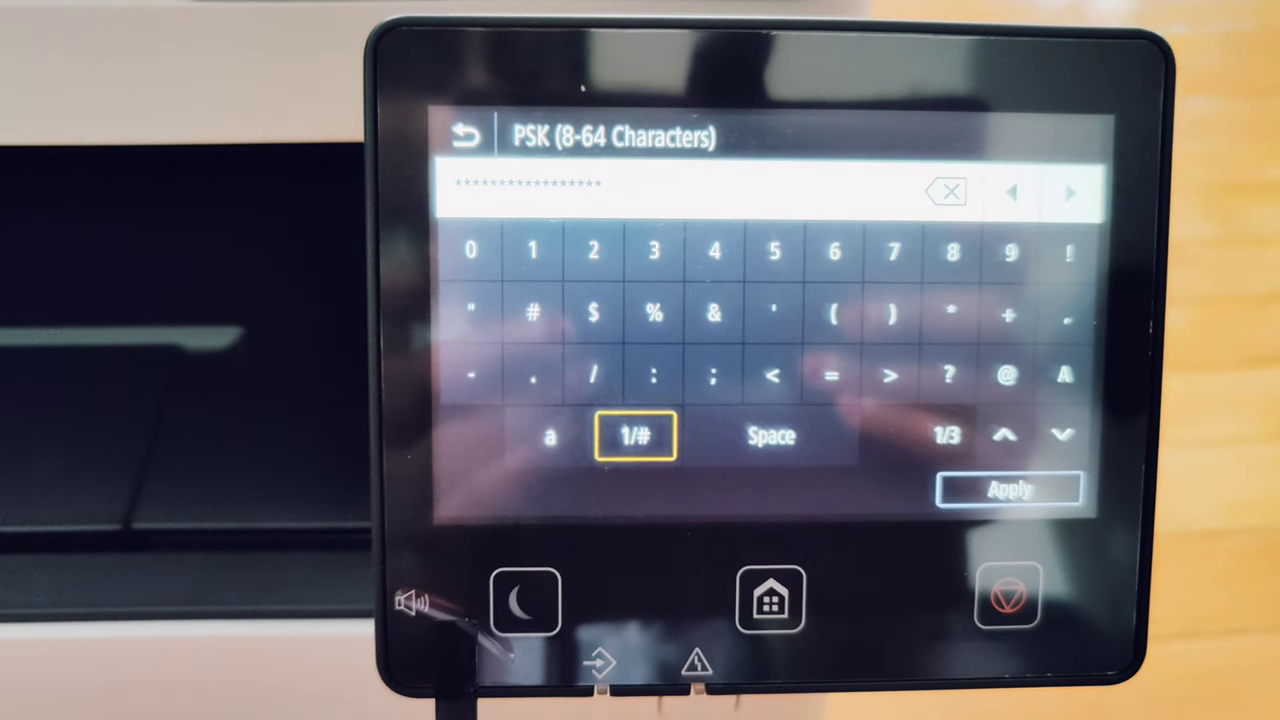
click(1009, 488)
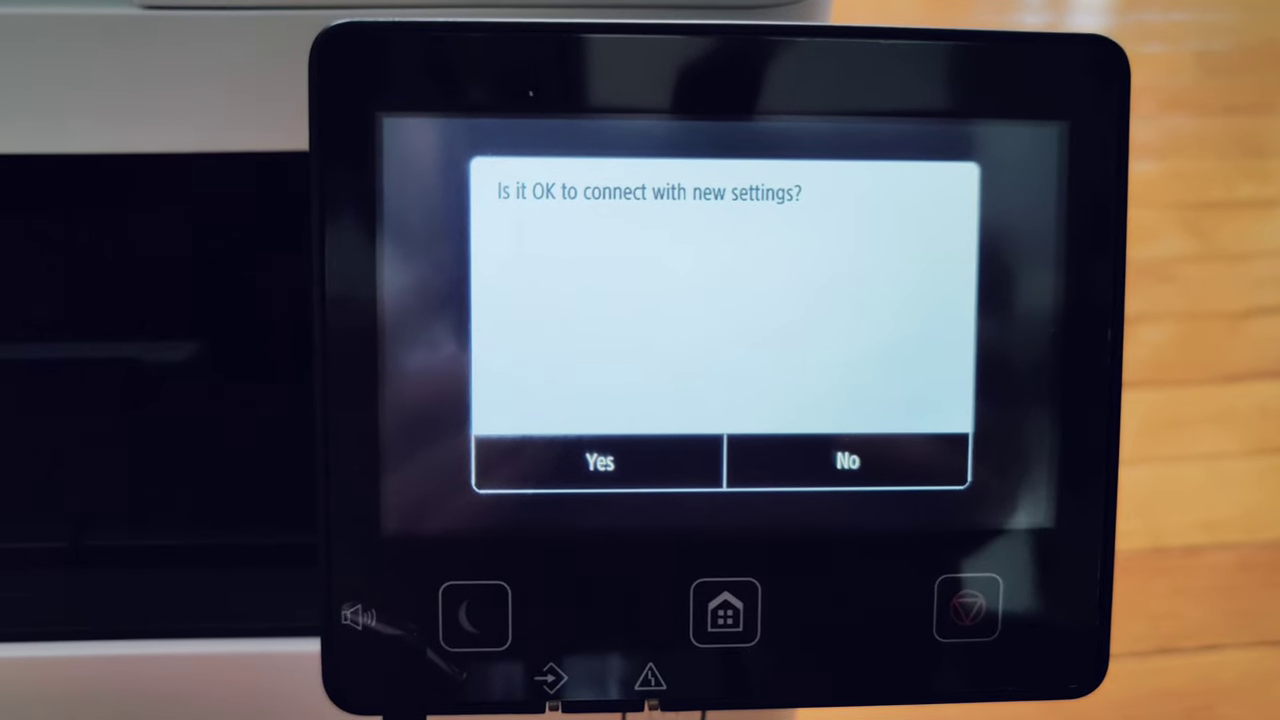
Connect with the new wireless settings, acknowledge success, and end the Application Library introduction
click(598, 462)
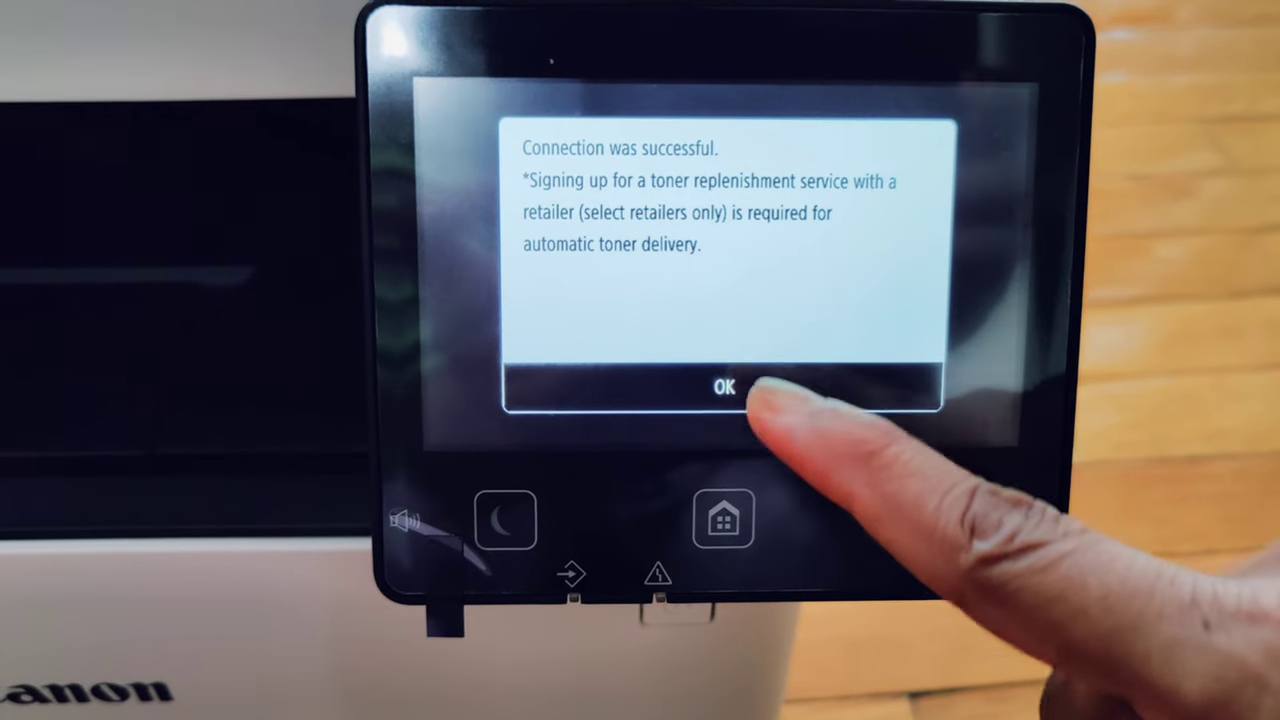
click(725, 385)
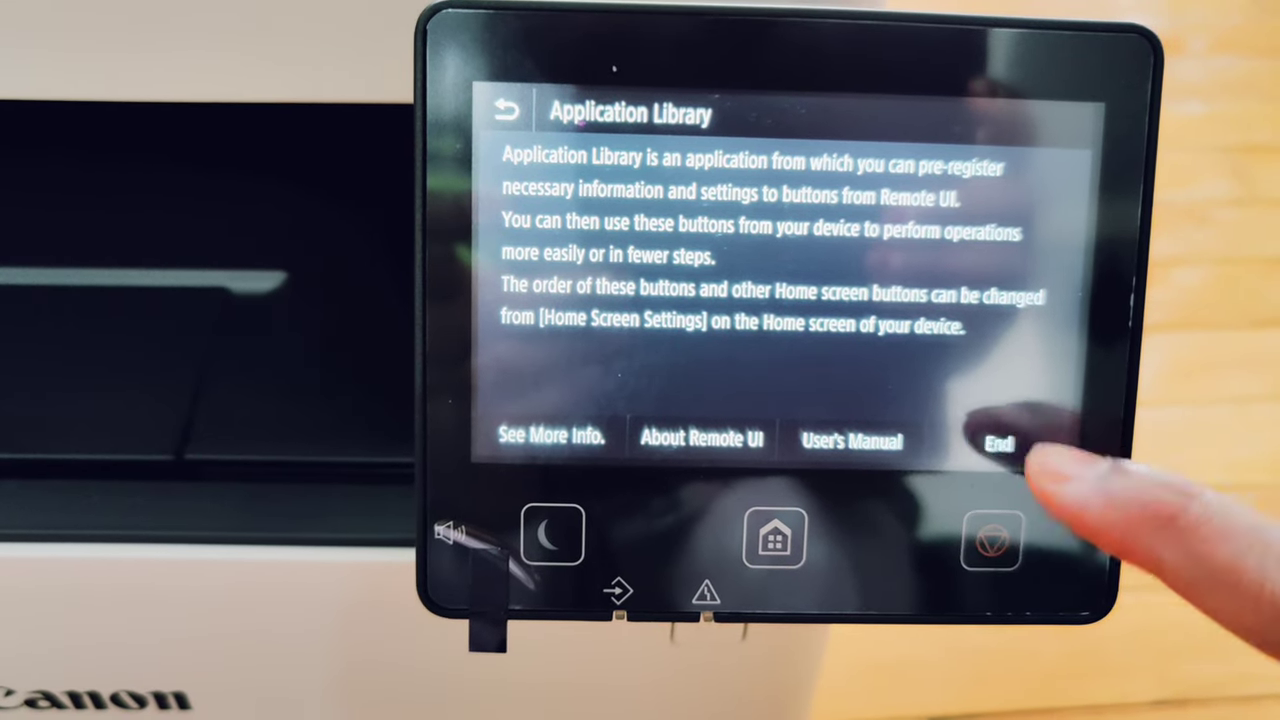
click(998, 440)
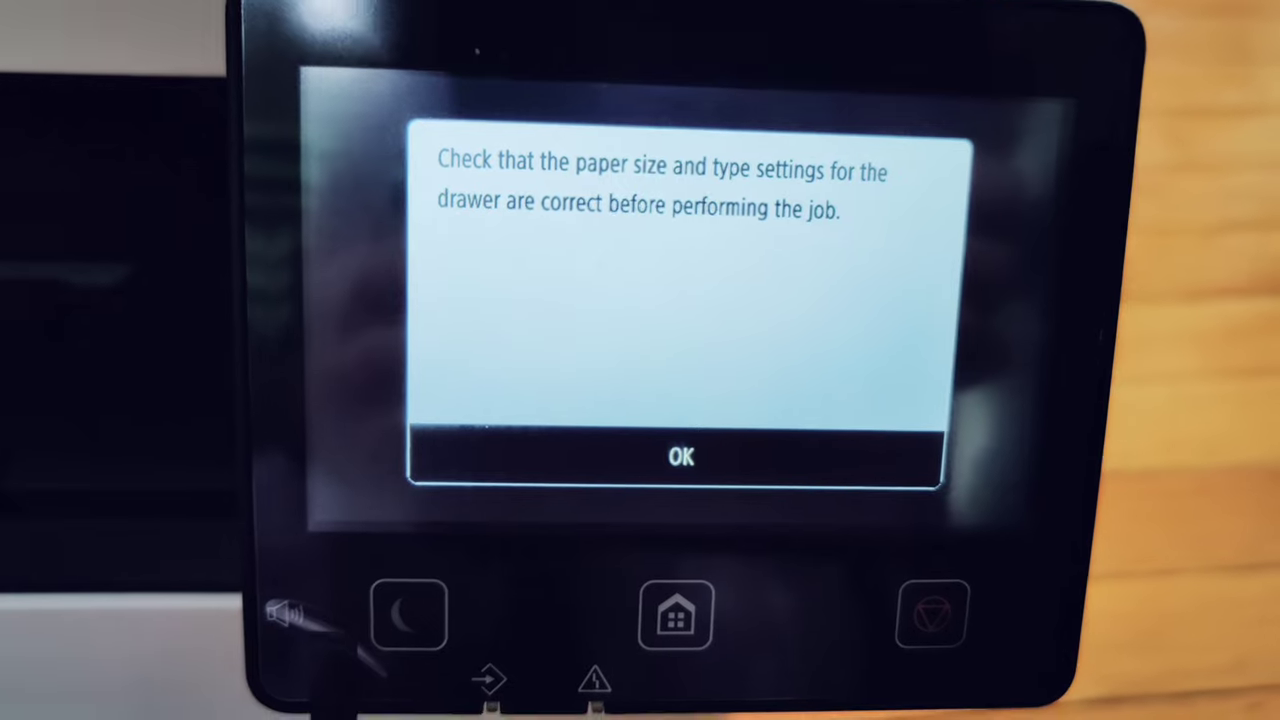
Dismiss the paper size and type reminder to land on the Copy screen
click(680, 457)
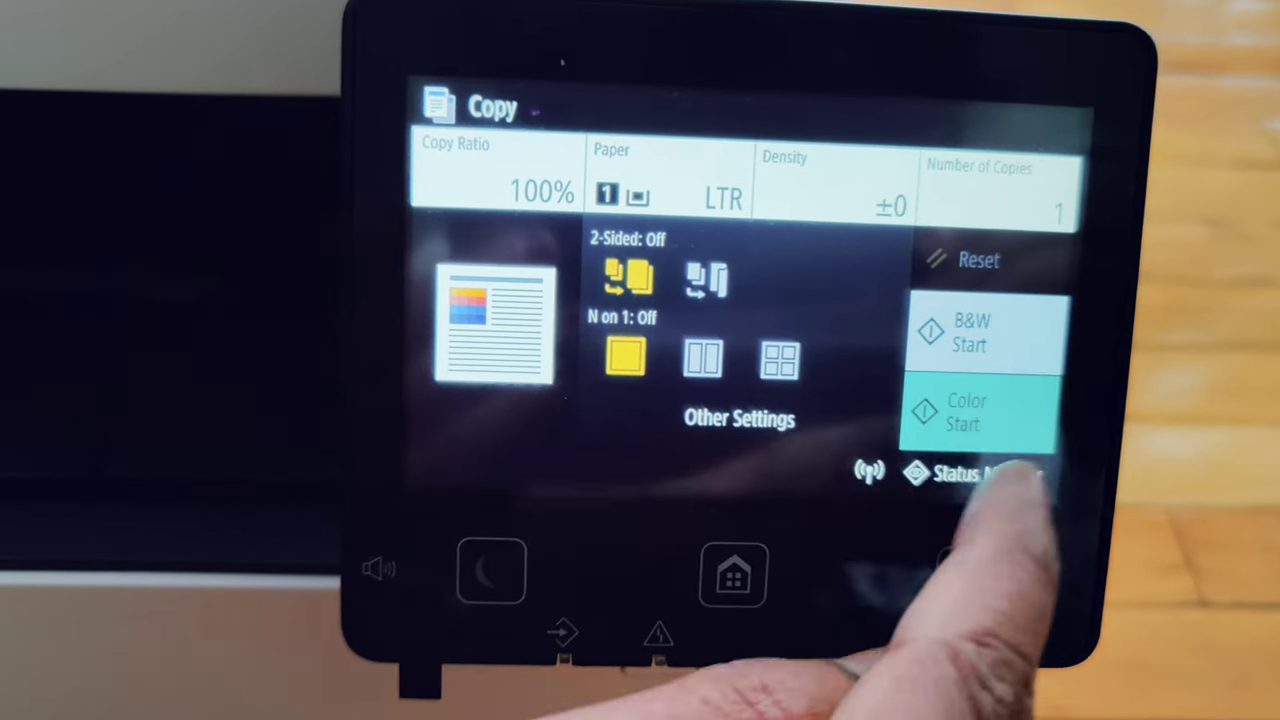
Open the USB Memory scan screen with LTR size, PDF format and default density
click(980, 414)
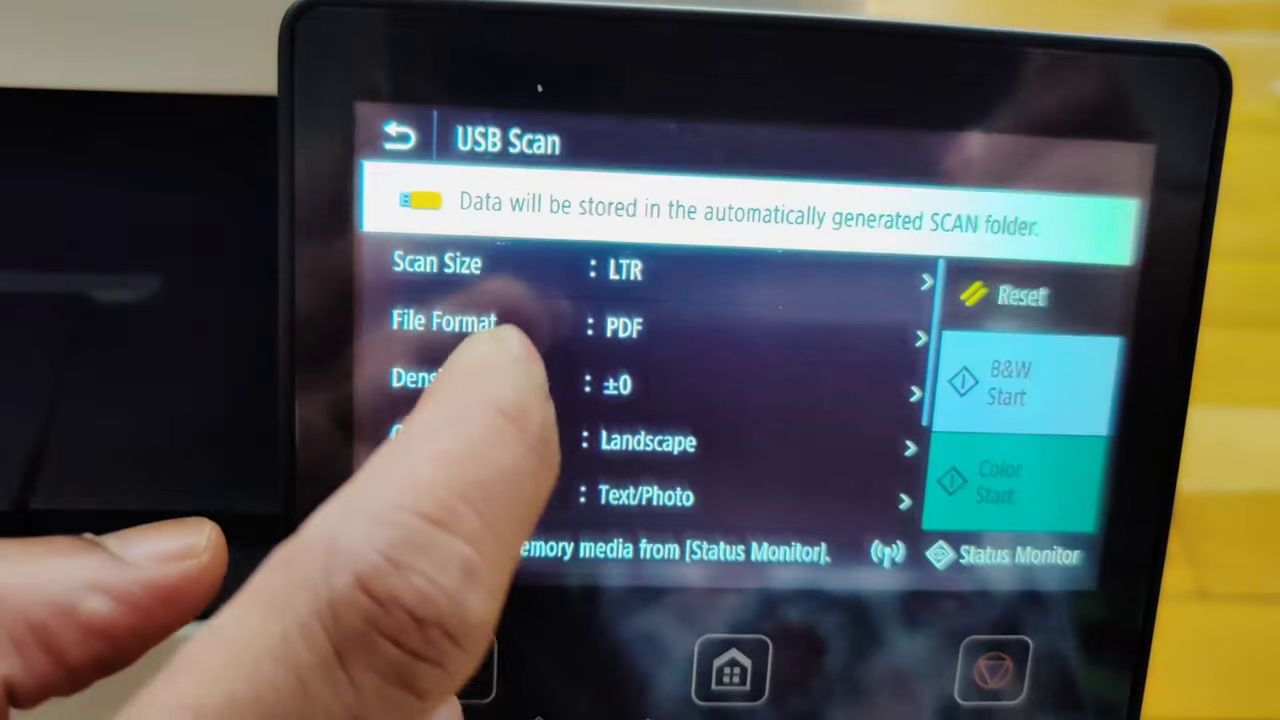
Set the USB scan file format to PDF (Compact/OCR) and start scanning the original
click(646, 441)
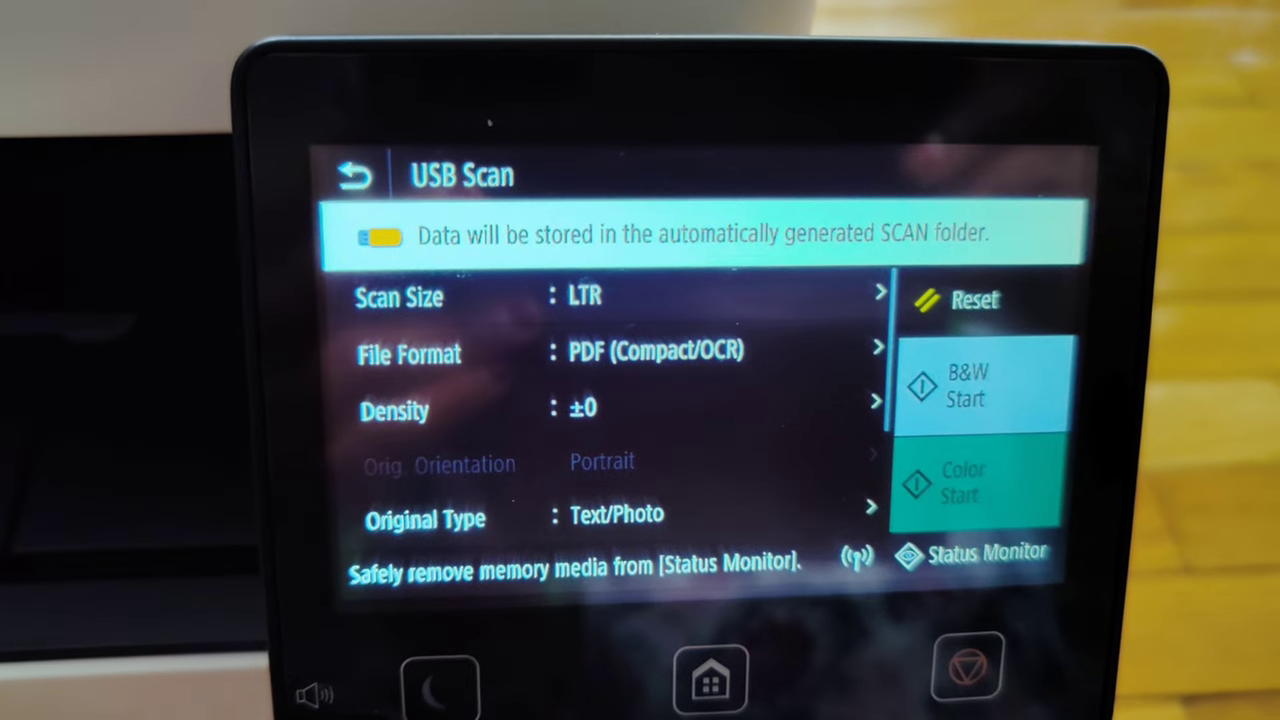
click(981, 387)
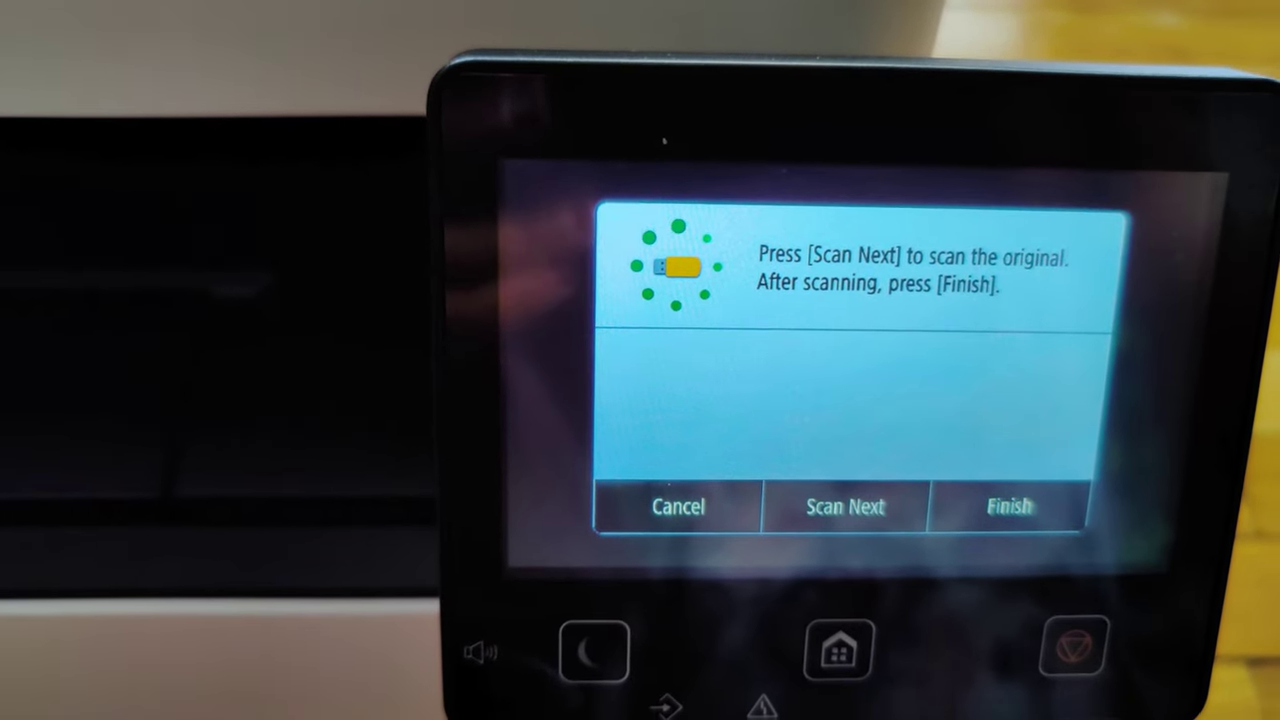
Finish the scan job and close the stored confirmation for SCAN0000.PDF in SCAN_00
click(1008, 506)
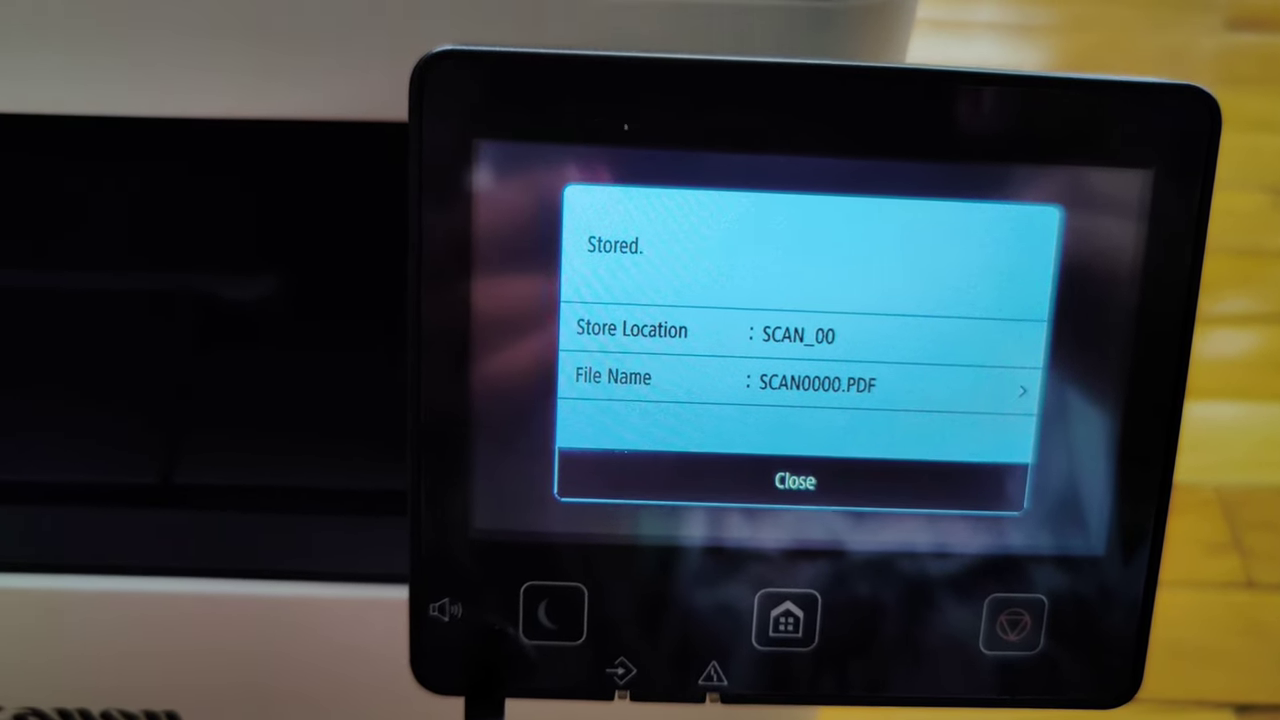
click(793, 482)
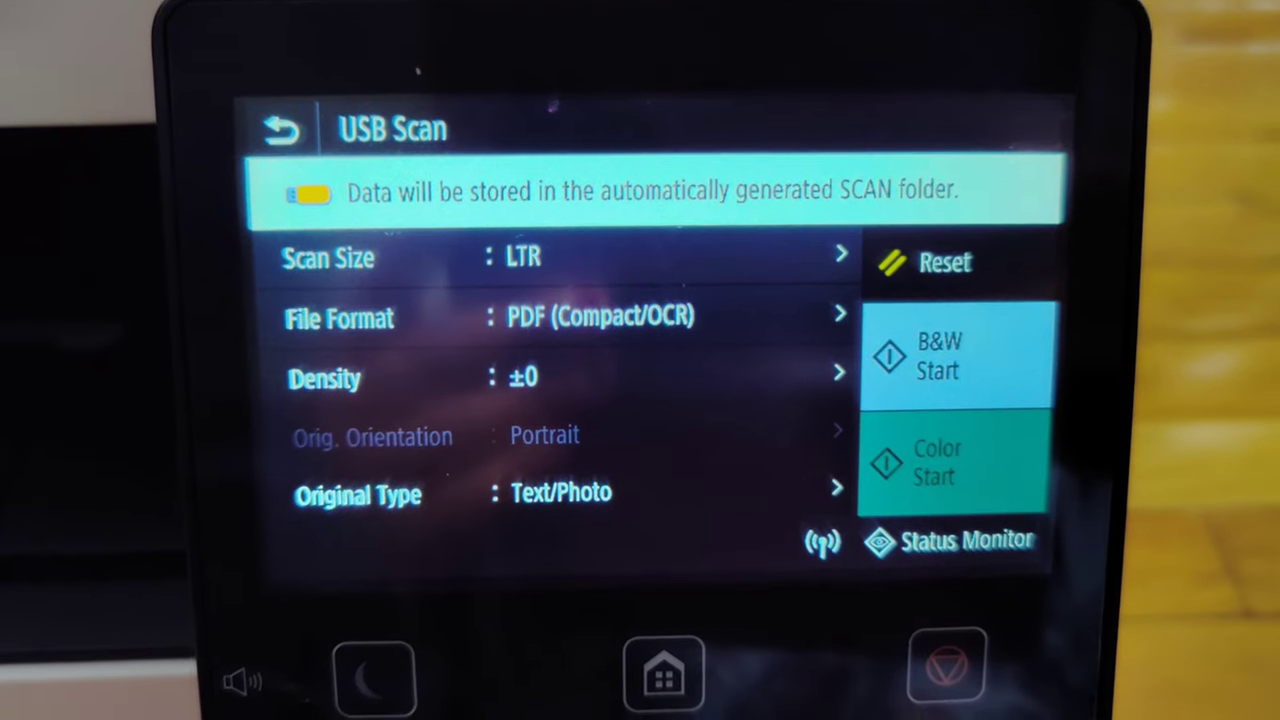